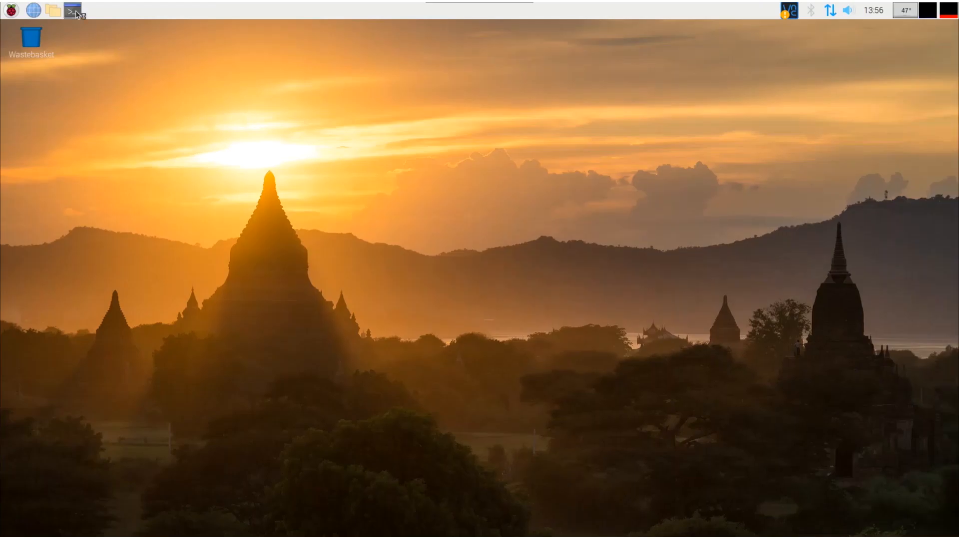
- After the apt upgrade finishes in LXTerminal, attempt a reboot and close the terminal
click(73, 10)
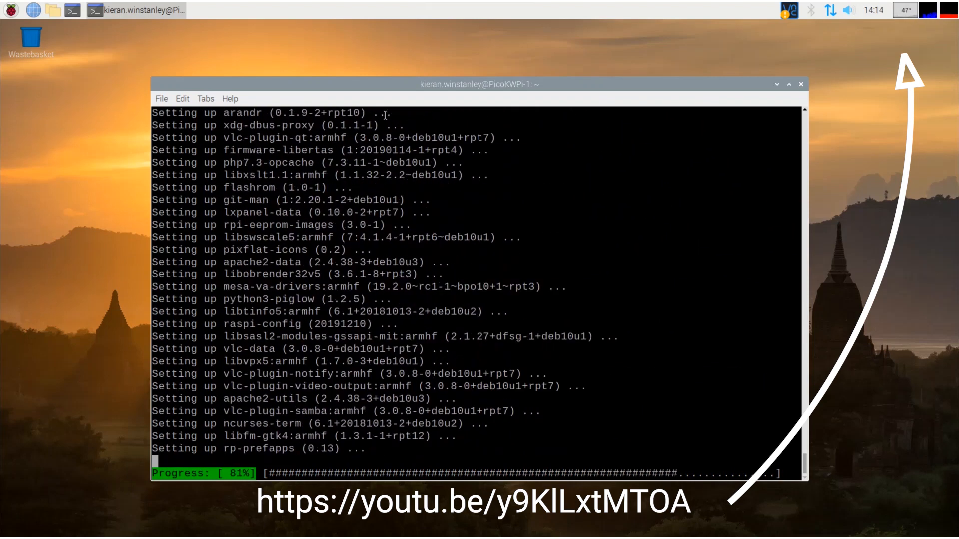
text(reboot)
text(exit)
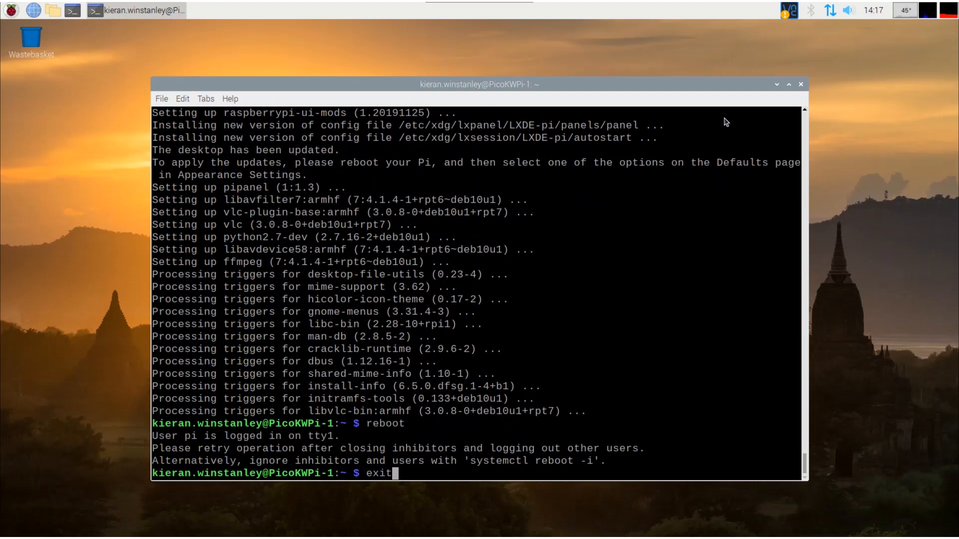
key(Return)
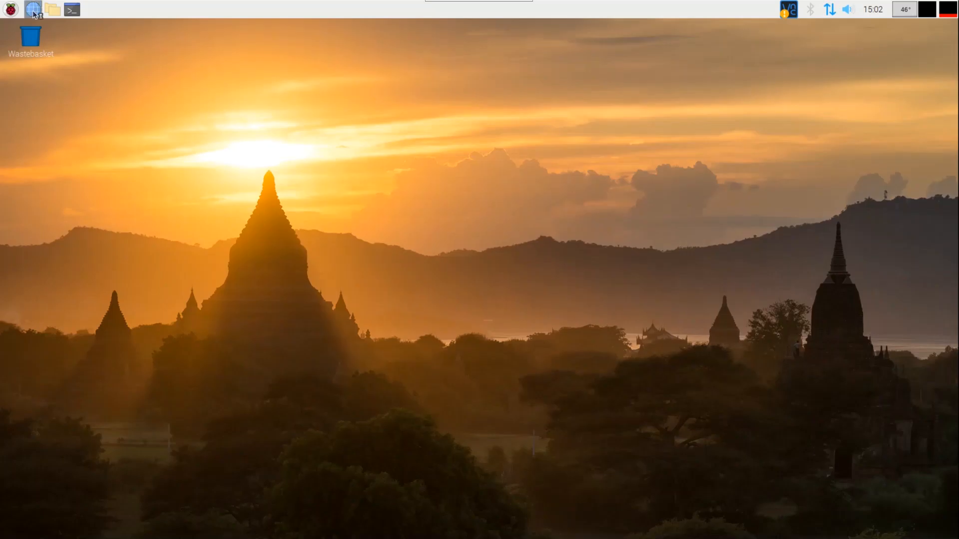
click(33, 9)
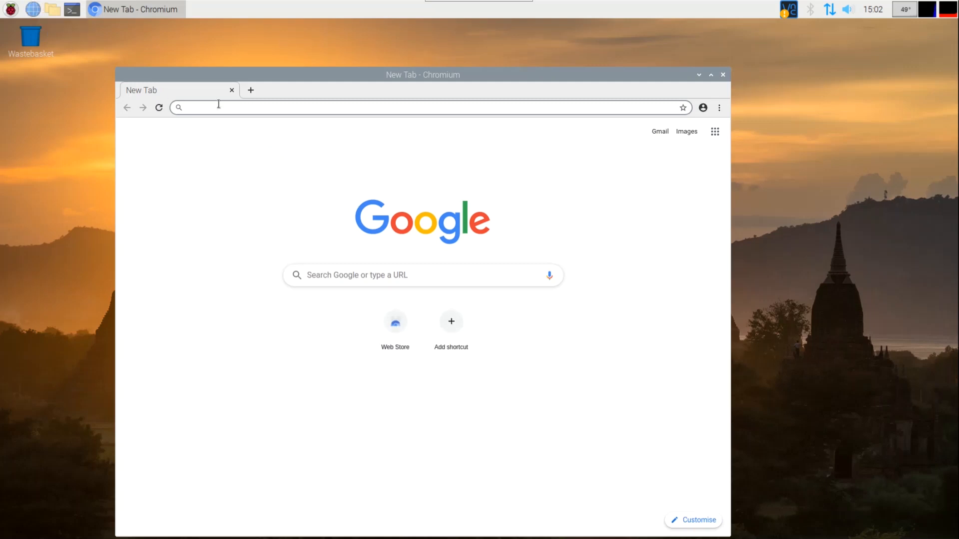
text(www.picotech)
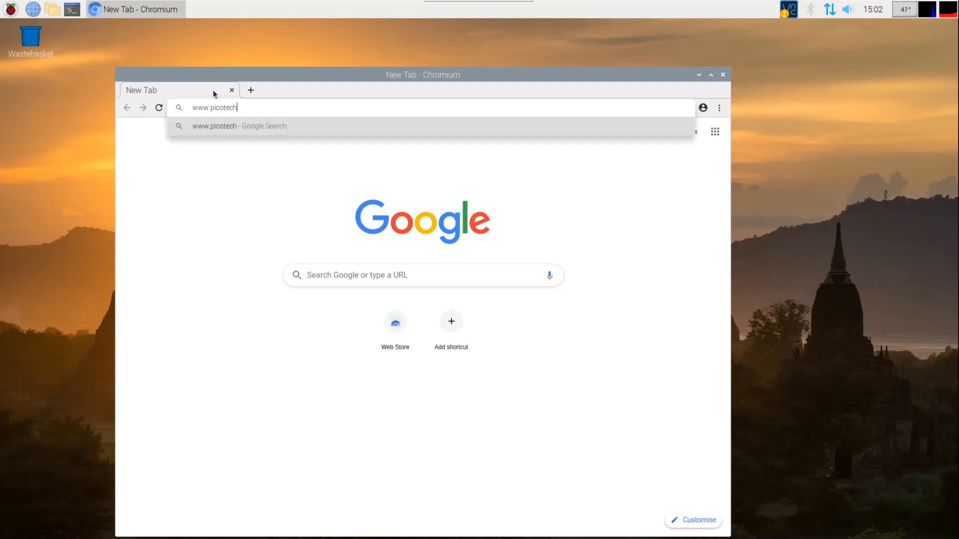
text(.com/downloads)
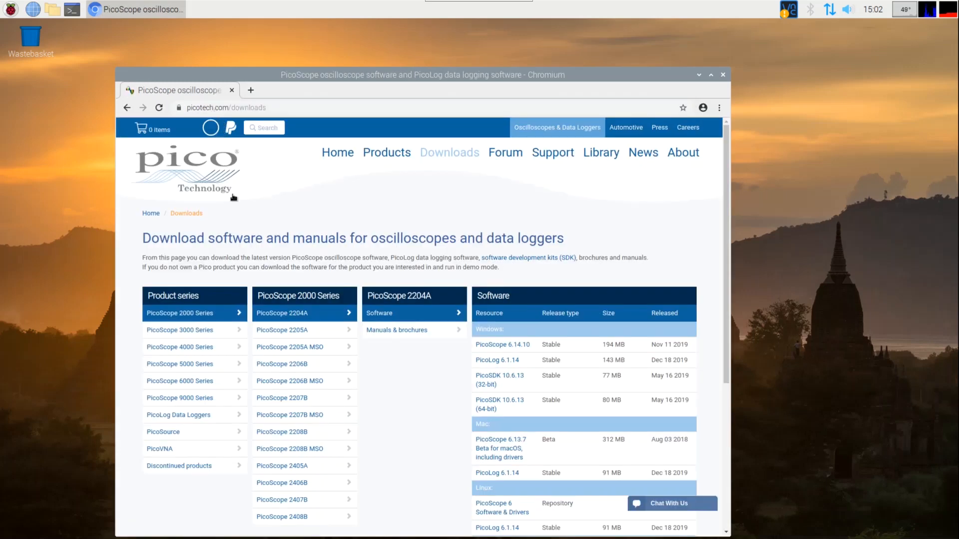
- Under PicoLog Data Loggers > TC-08, show the PicoLog 6.1.14 Raspbian release details
click(179, 414)
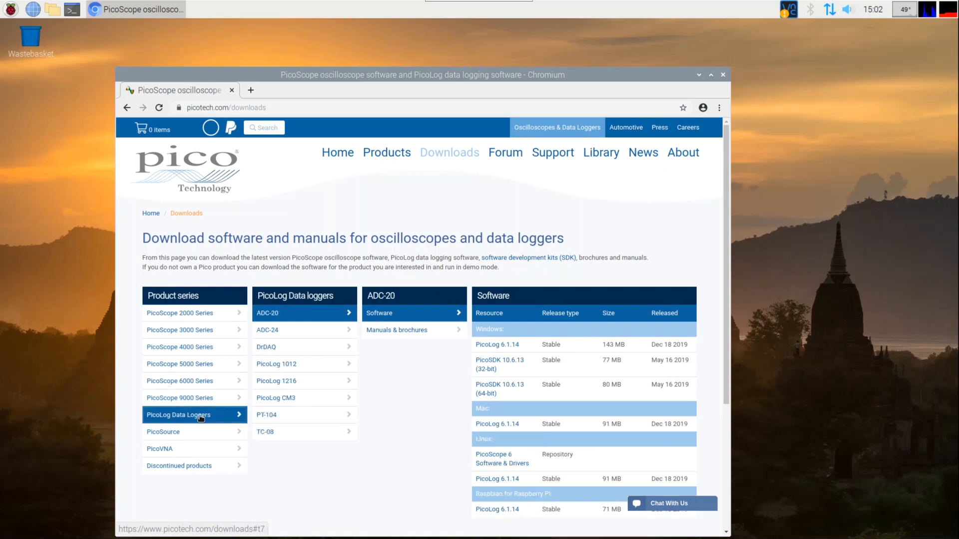
mouse_move(283, 312)
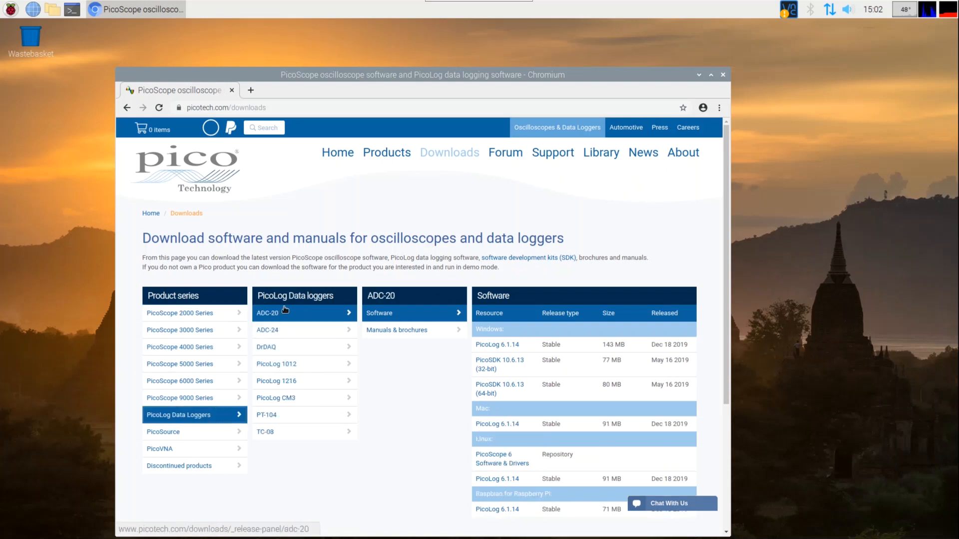
scroll(down, 3)
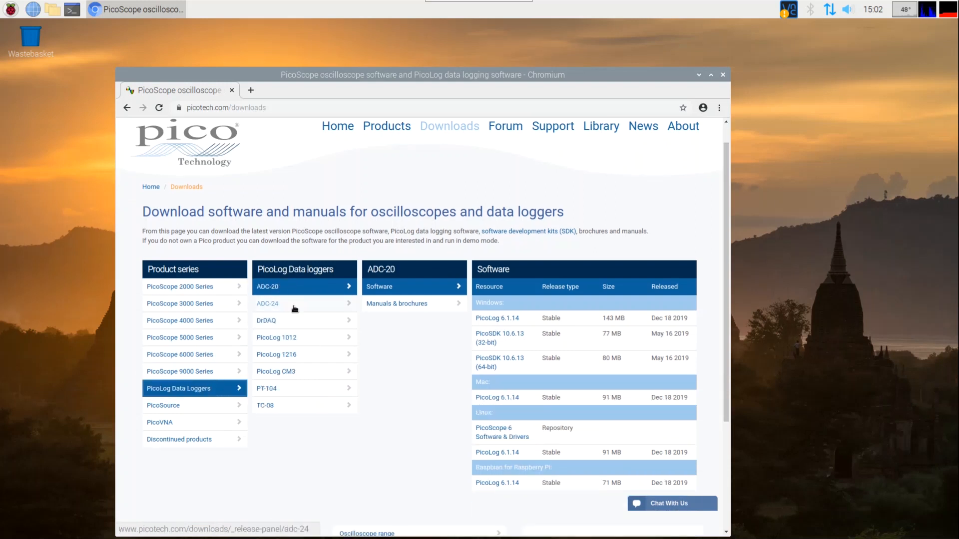
click(276, 371)
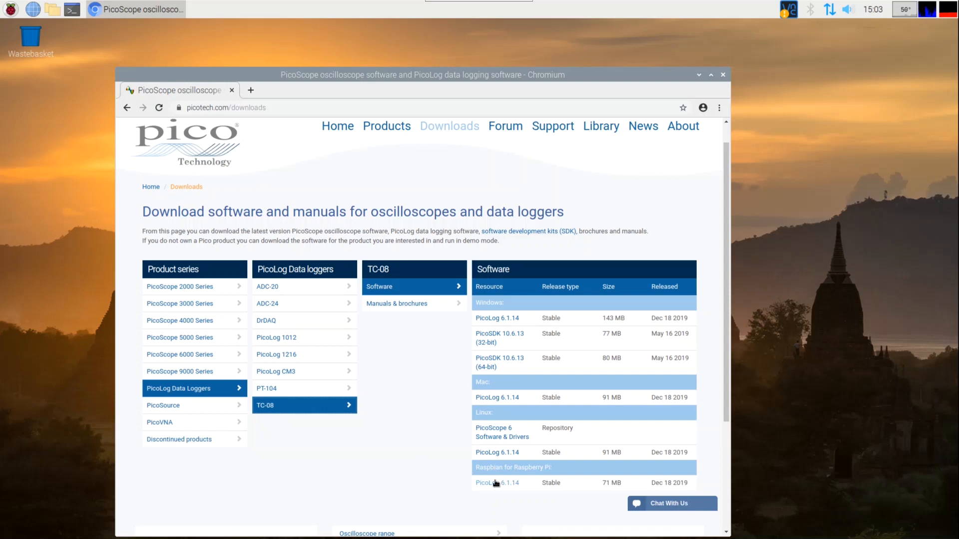
mouse_move(497, 483)
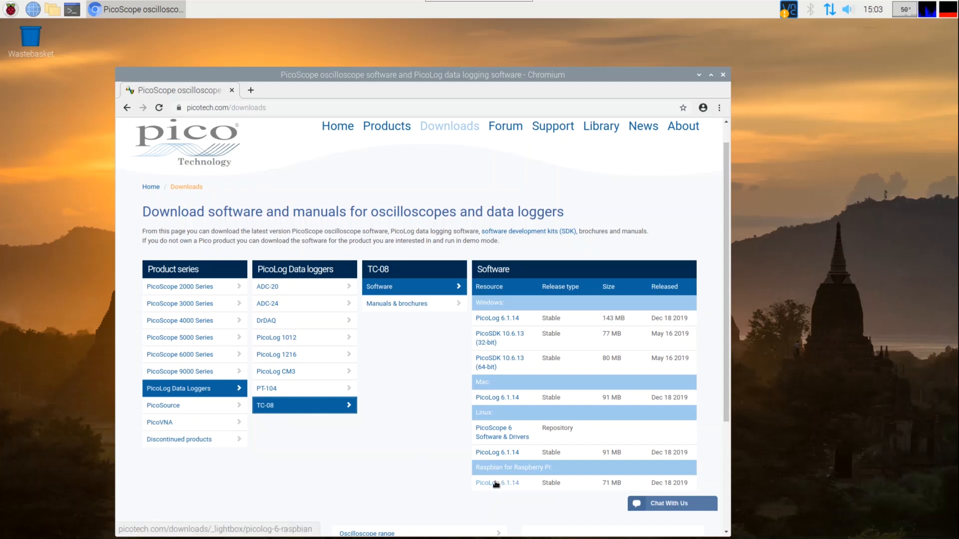
click(496, 482)
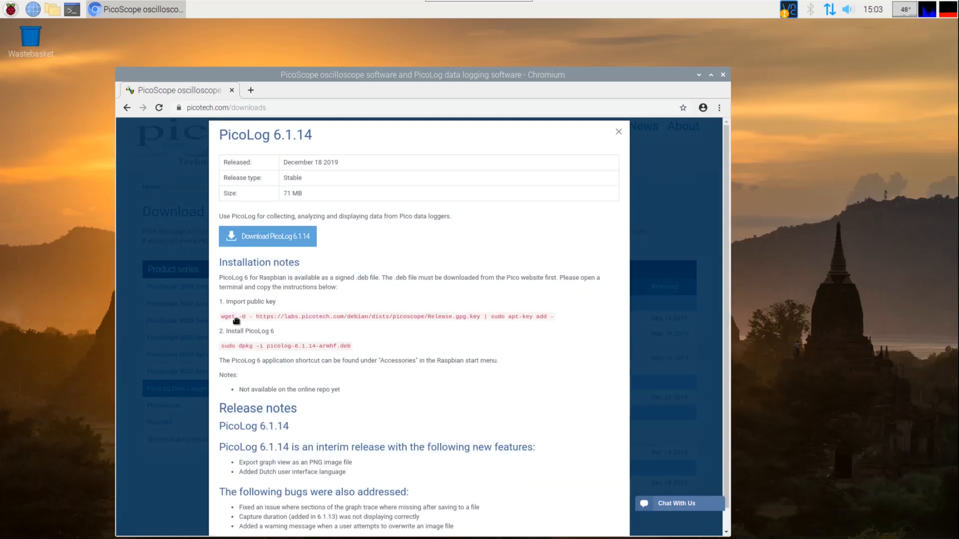
mouse_move(34, 129)
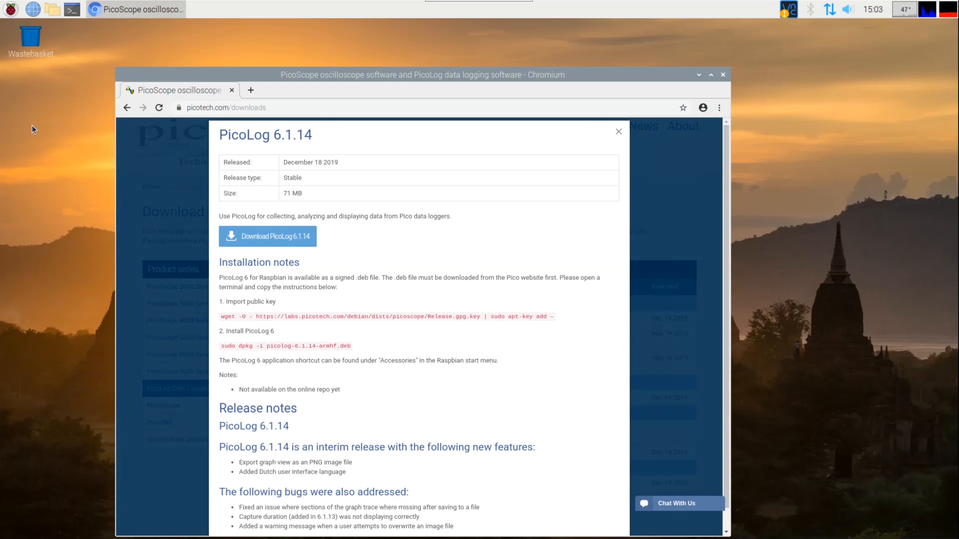
- Bring up the desktop right-click menu for creating a new file
right_click(34, 129)
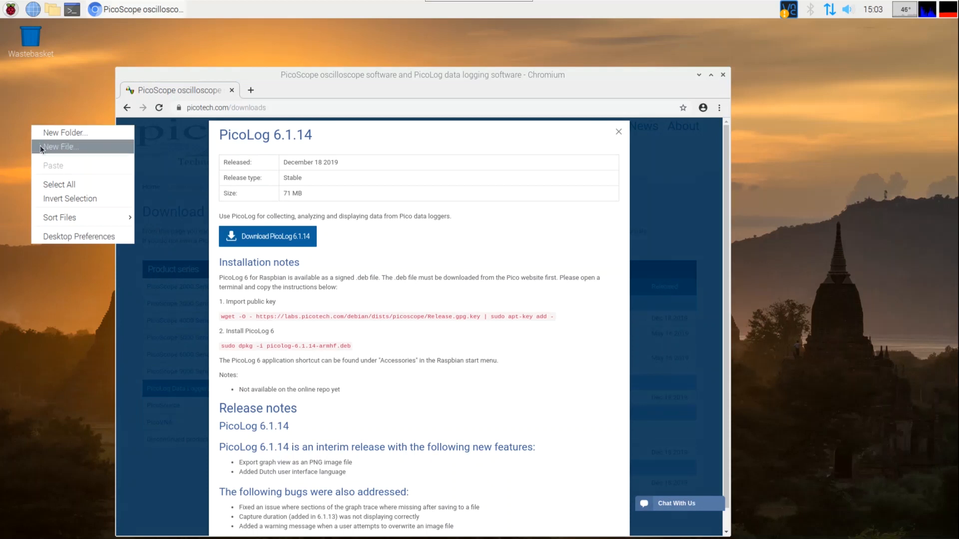
- Create a text file holding the wget Release.gpg.key command and sudo dpkg -i picolog-6.1.14-armhf.deb
click(59, 147)
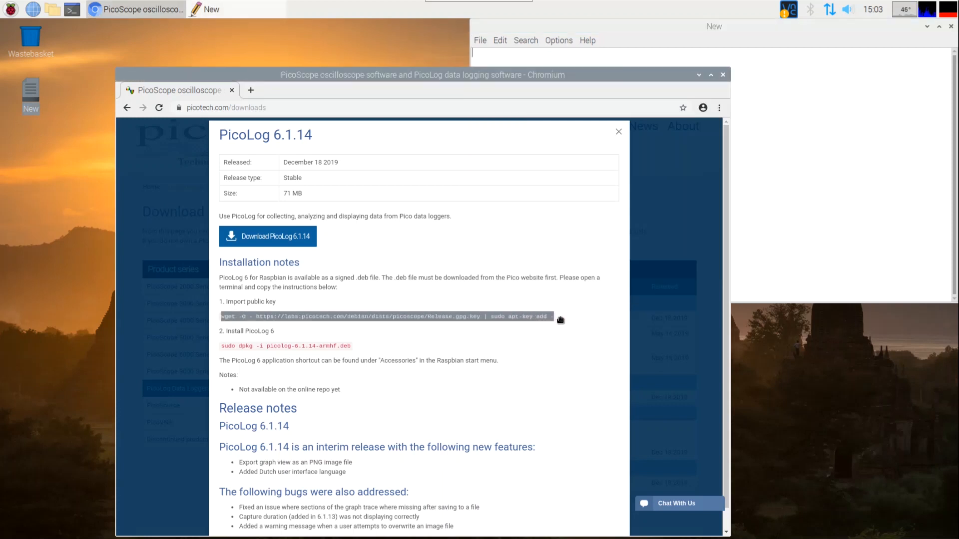
text(wget -O - https://labs.picotech.com/debian/dists/picoscope/Release.gpg.key | sudo apt-key add -)
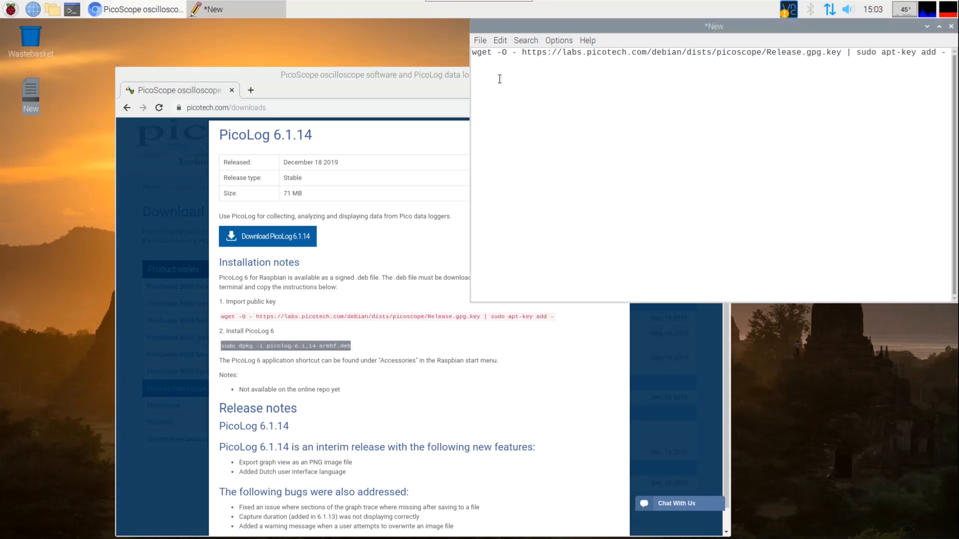
text(sudo dpkg -i picolog-6.1.14-armhf.deb)
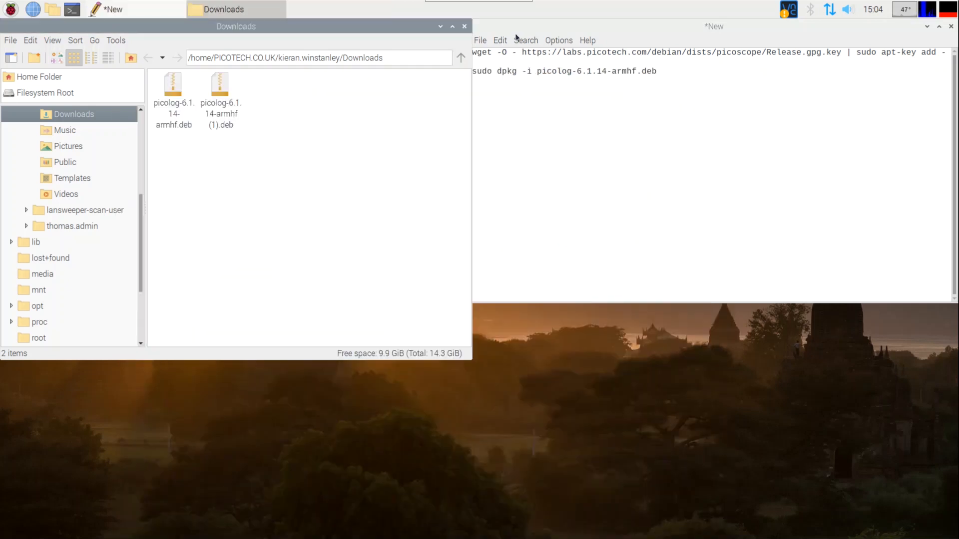
click(463, 26)
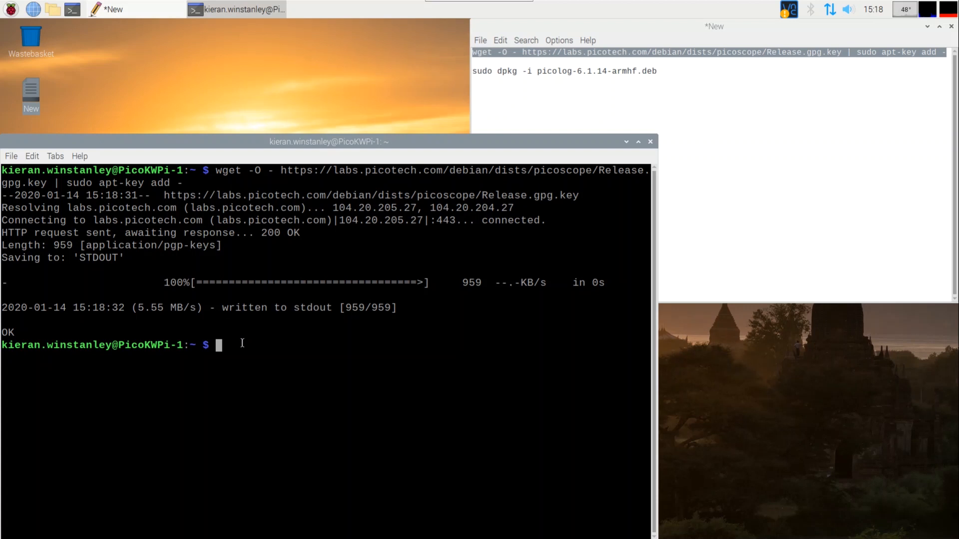
- Change into the Downloads folder with cd Downloads in LXTerminal
text(cd)
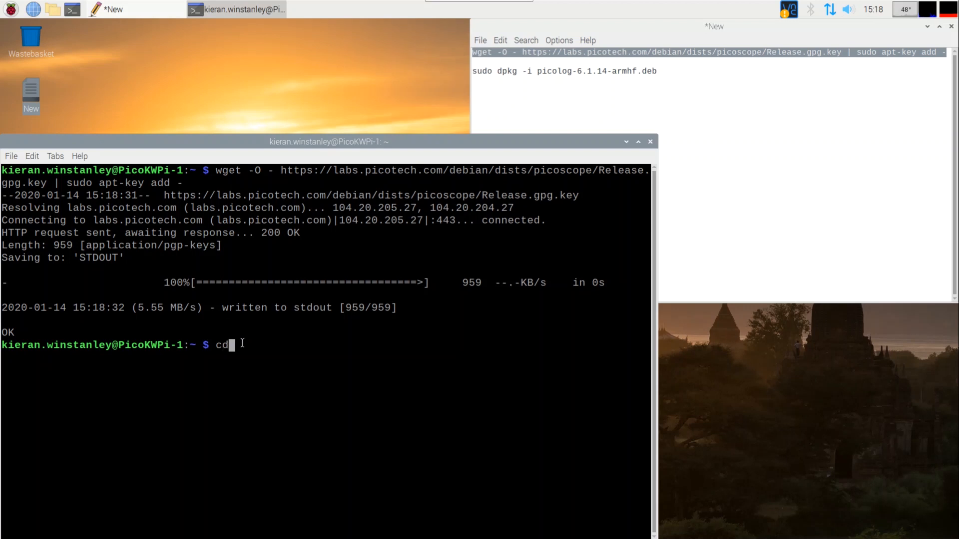
text(Do)
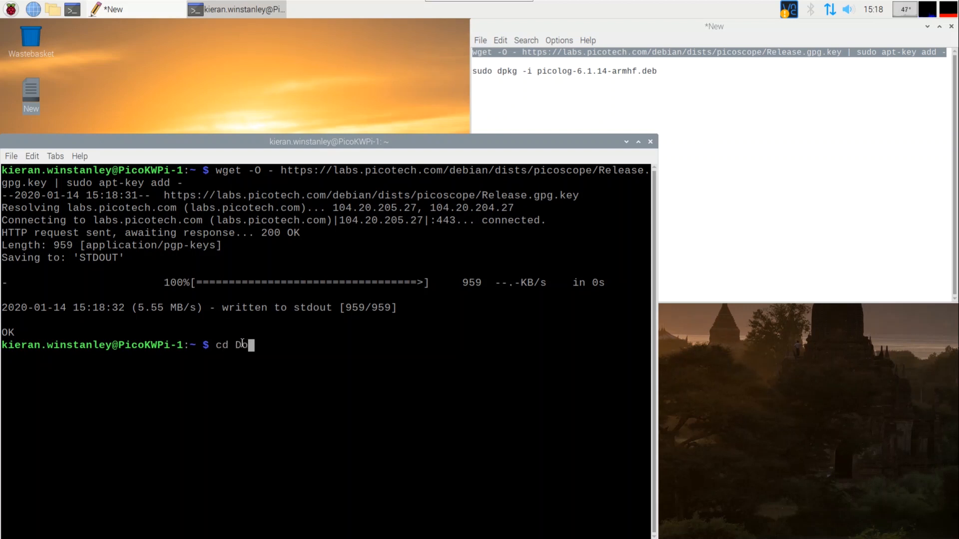
text(wnload)
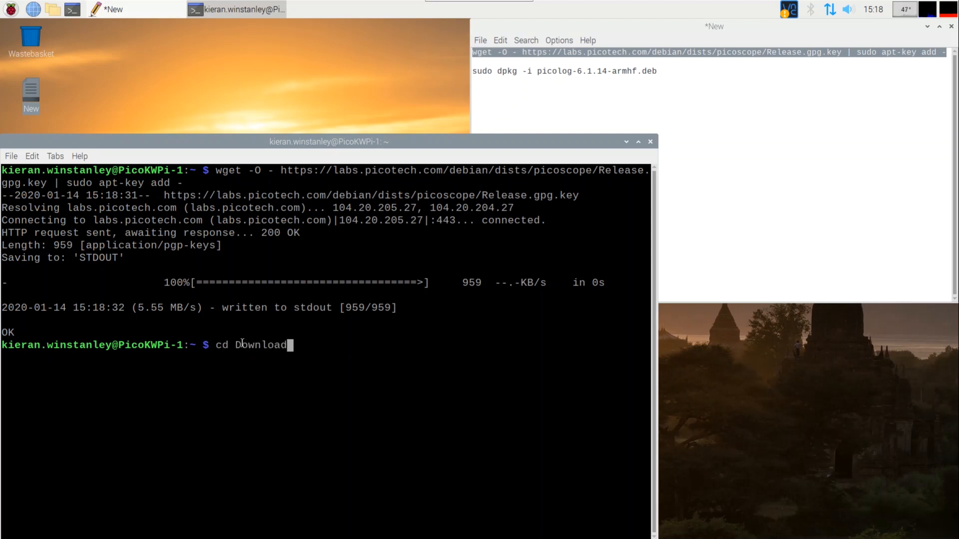
text(s)
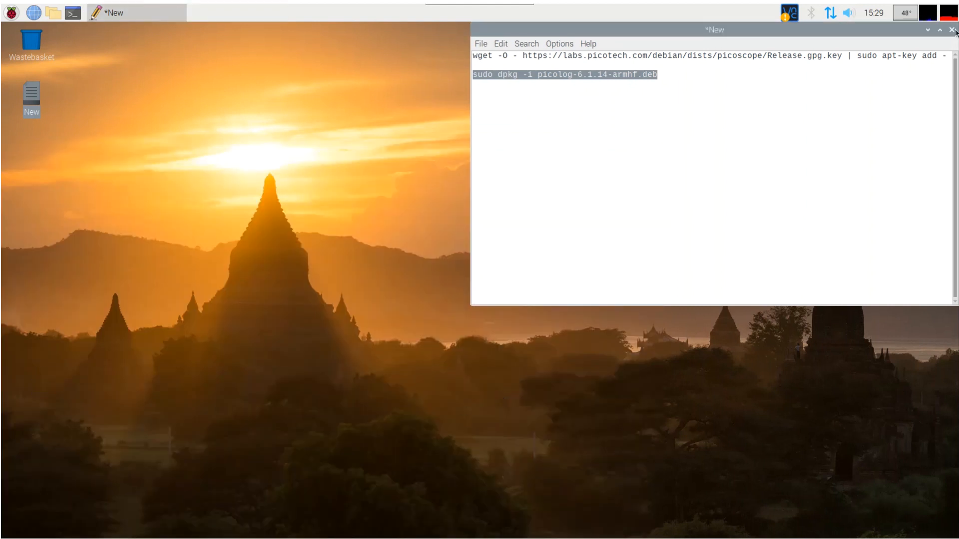
- Close the notes window and open the Raspberry applications menu to reach PicoLog 6
click(954, 30)
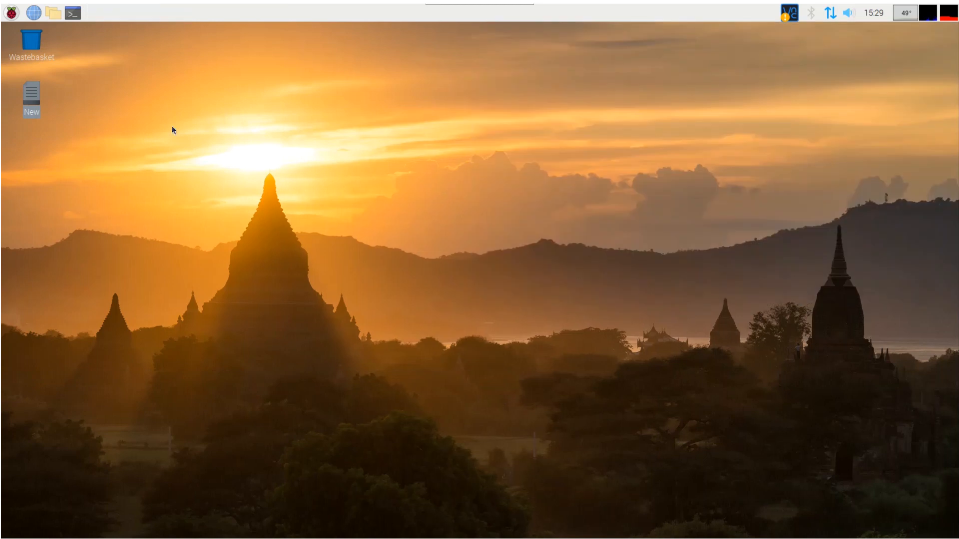
click(10, 12)
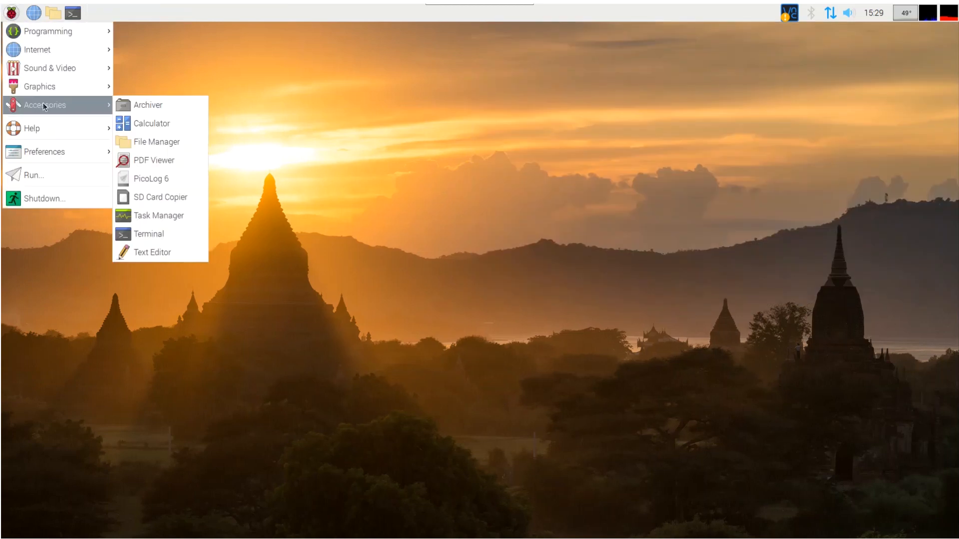
mouse_move(151, 179)
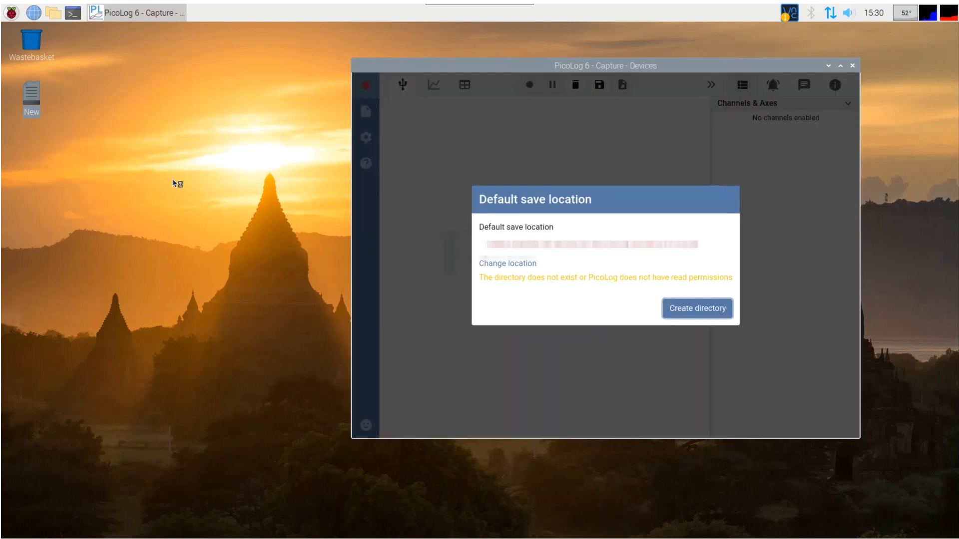
mouse_move(625, 303)
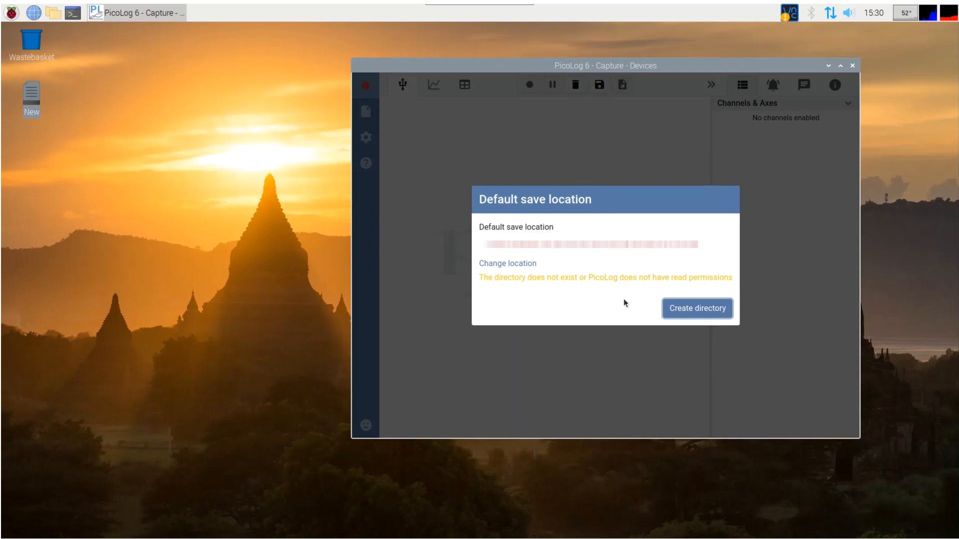
- Create the missing default save directory so the TC-08 shows as connected
click(696, 309)
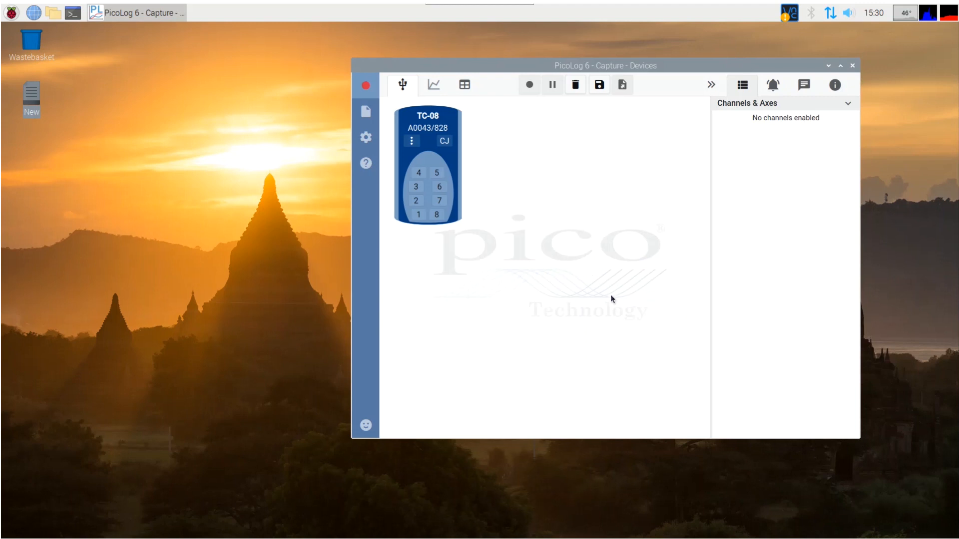
- Add TC-08 Channel 1 as a Type K thermocouple sampled every 1 second
click(417, 215)
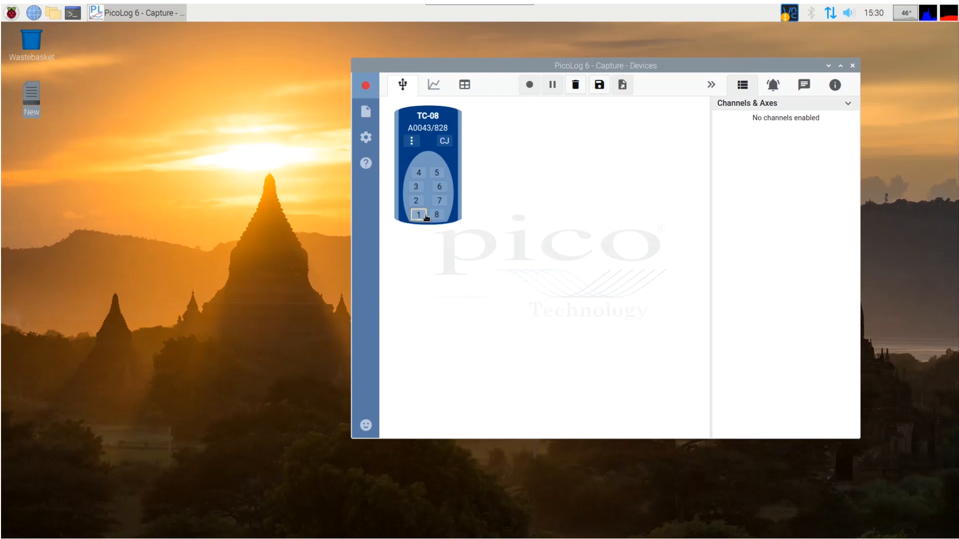
click(417, 215)
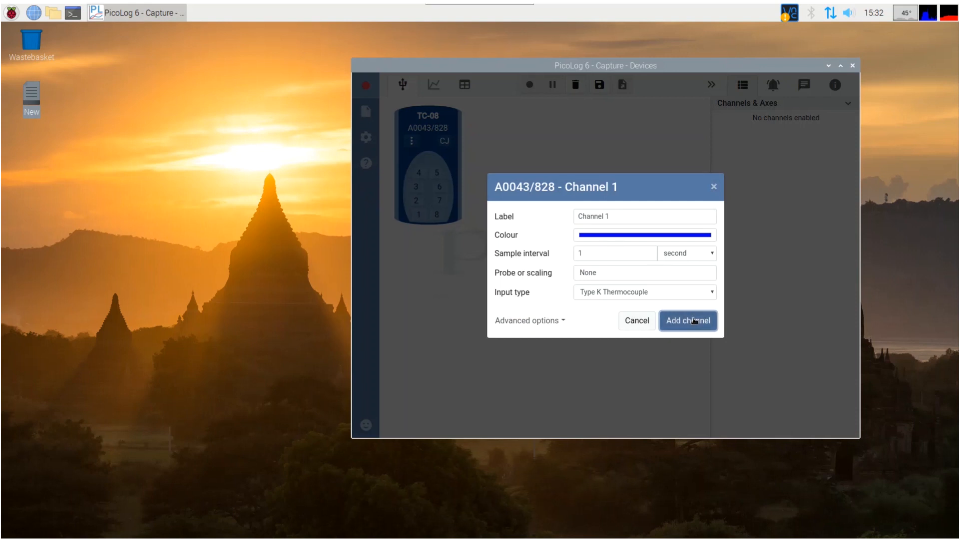
click(687, 321)
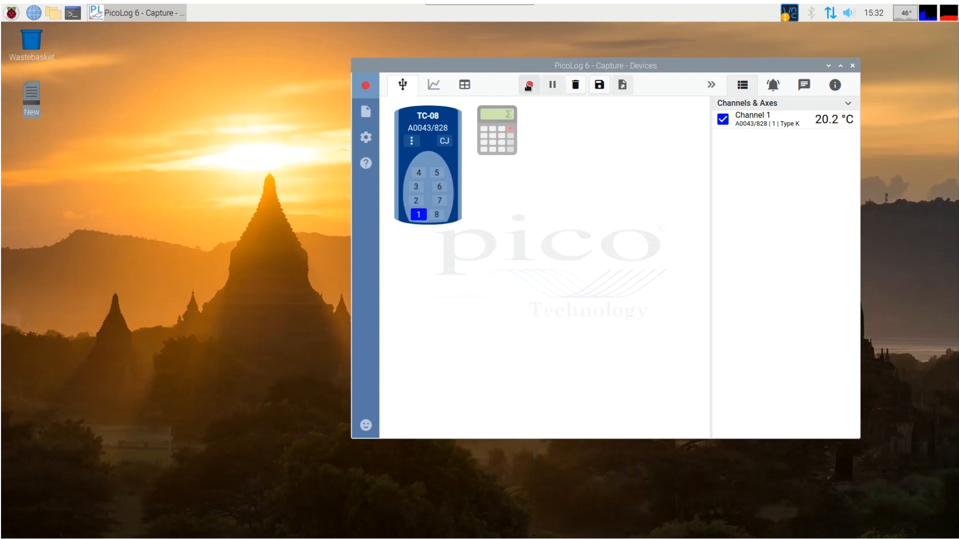
- Start recording Channel 1 with the capture set to run until the drive is full
click(529, 83)
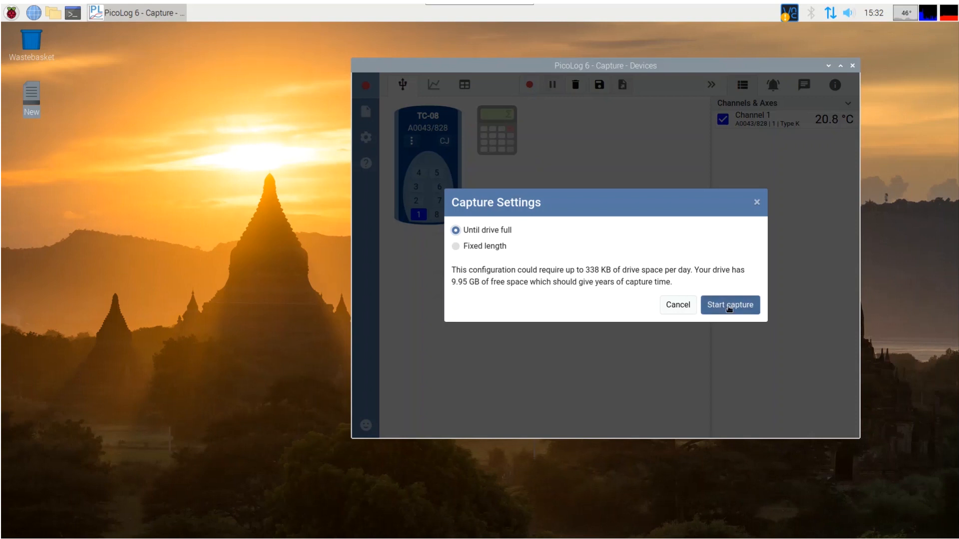
click(729, 304)
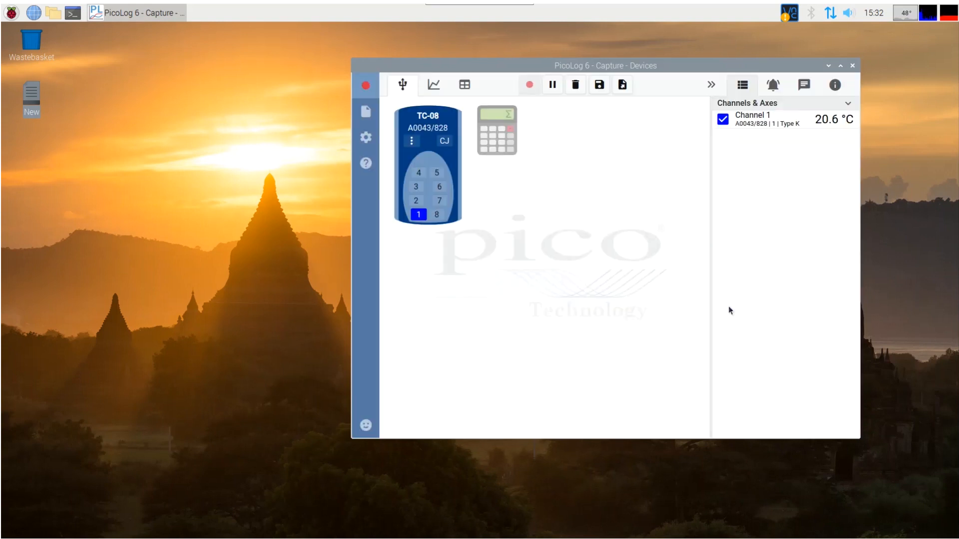
click(530, 84)
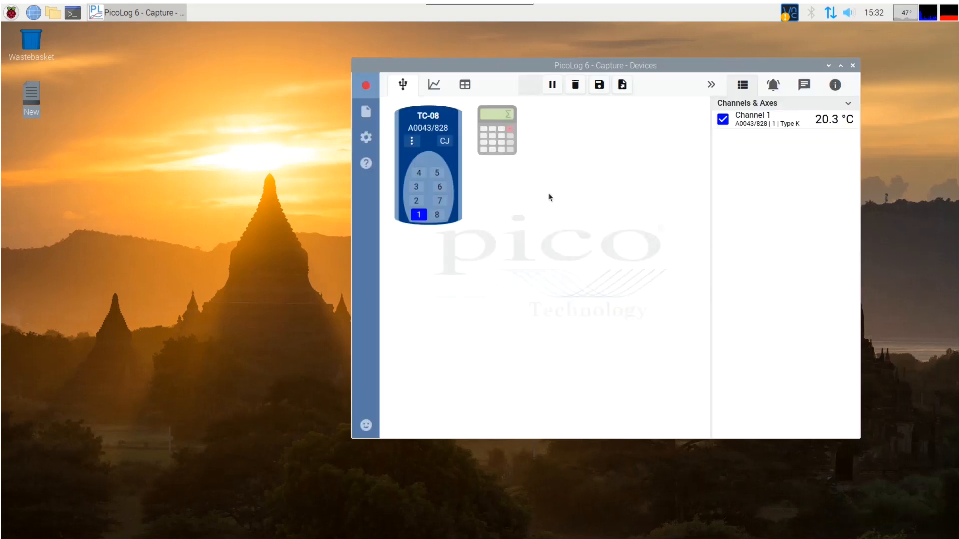